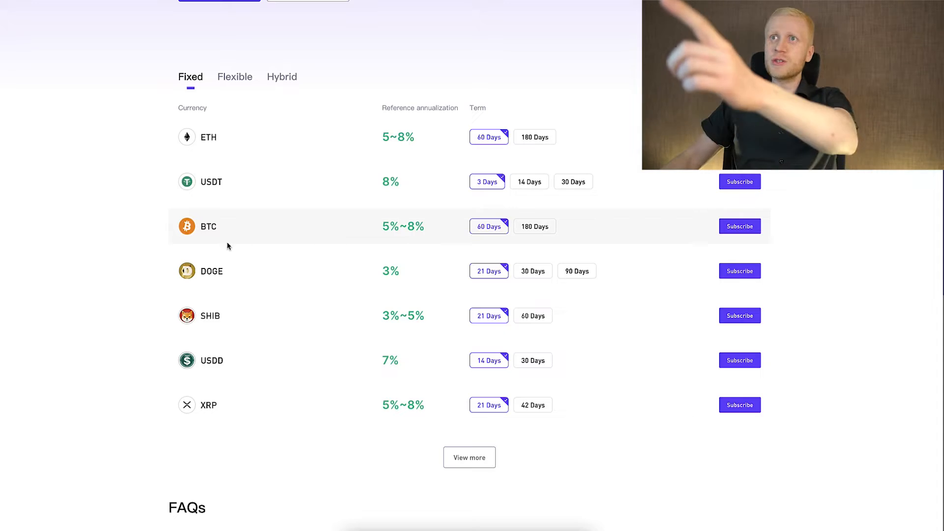
scroll(down, 3)
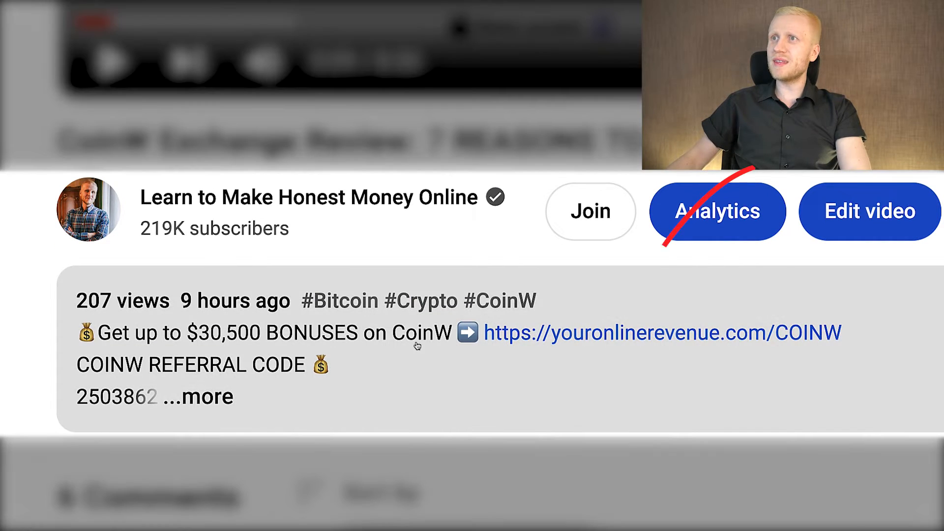
scroll(down, 3)
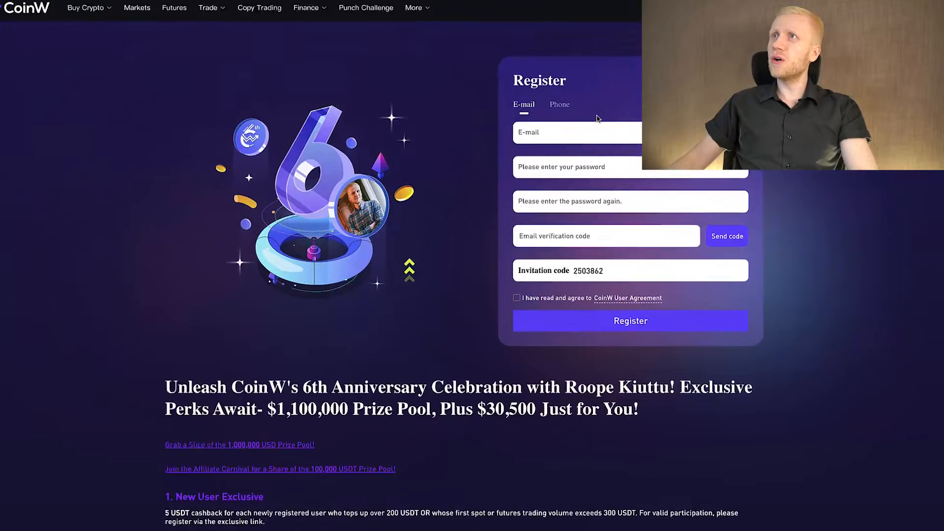
click(558, 104)
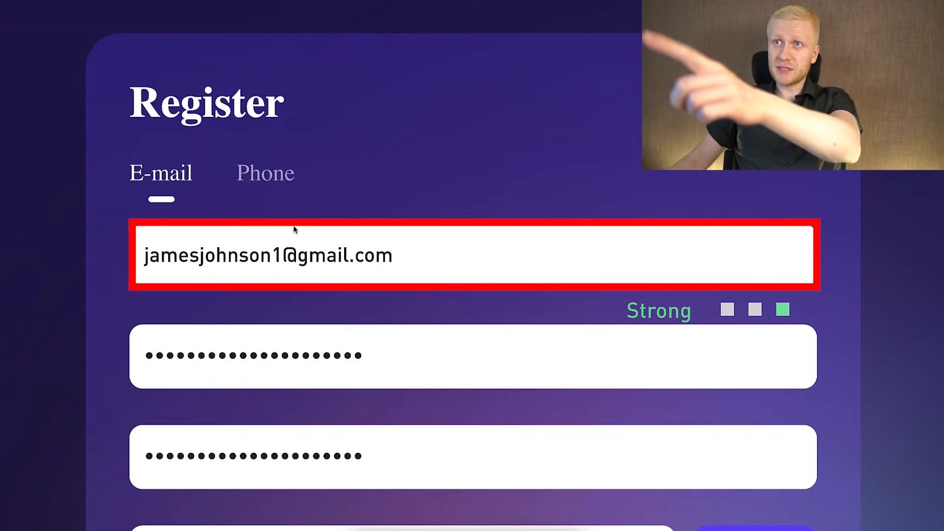
scroll(down, 3)
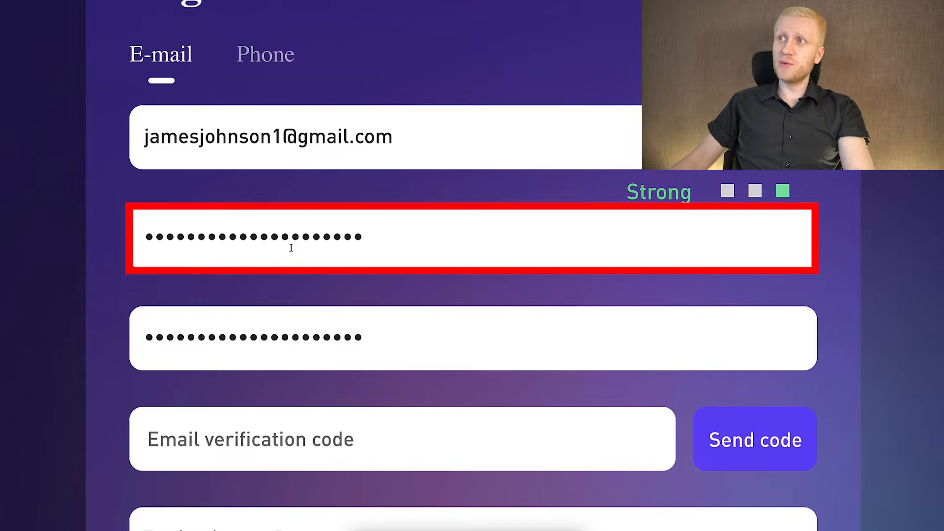
scroll(down, 3)
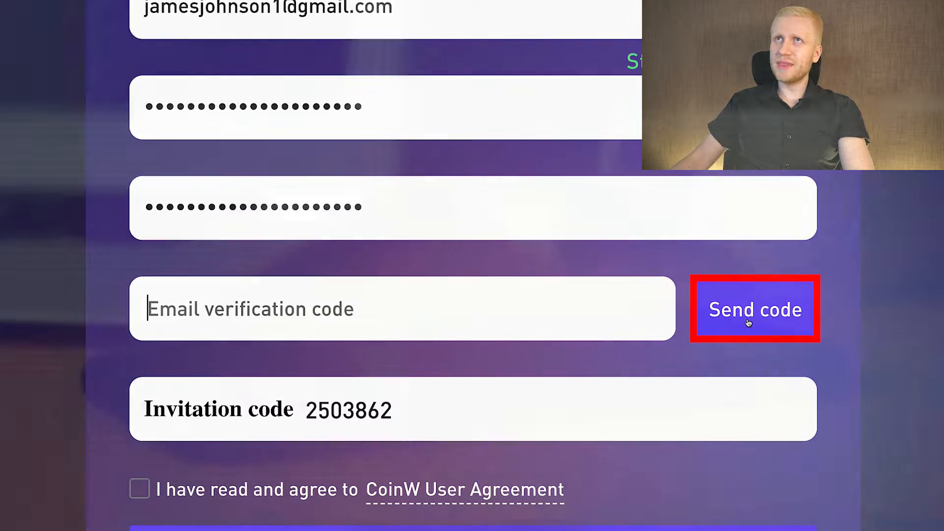
click(755, 310)
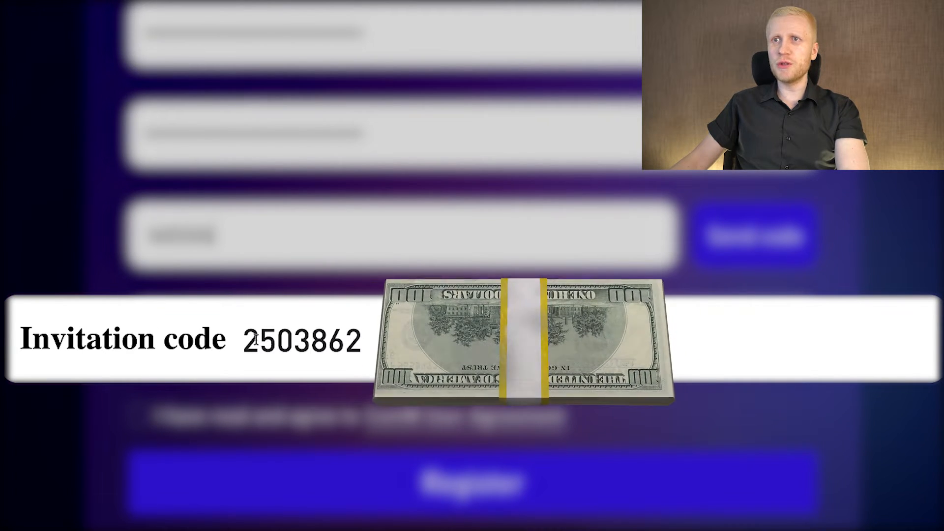
click(144, 290)
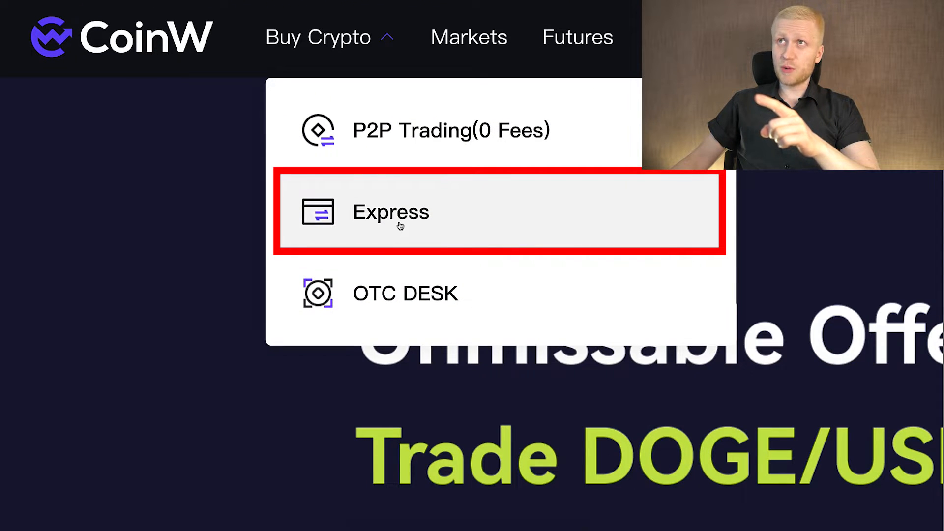
Start an Express purchase with a service provider for 250 USD of USDT
click(391, 212)
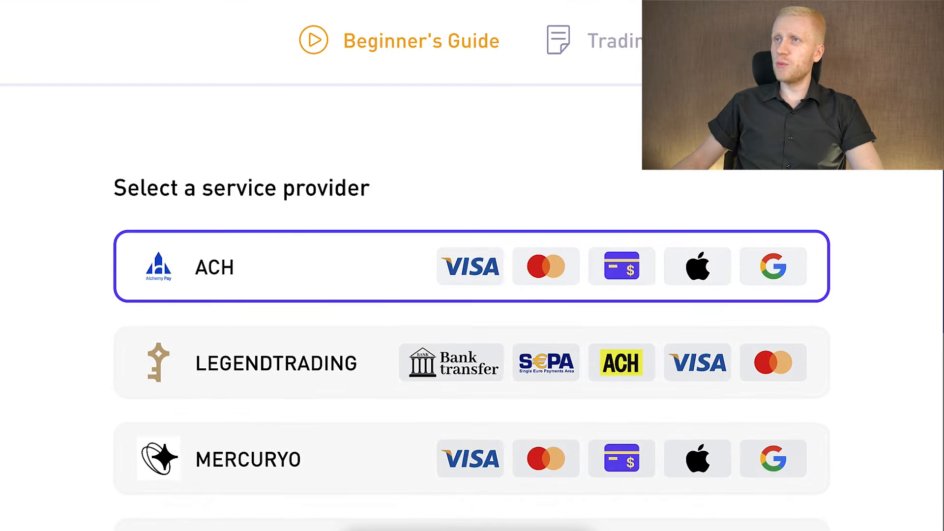
scroll(down, 3)
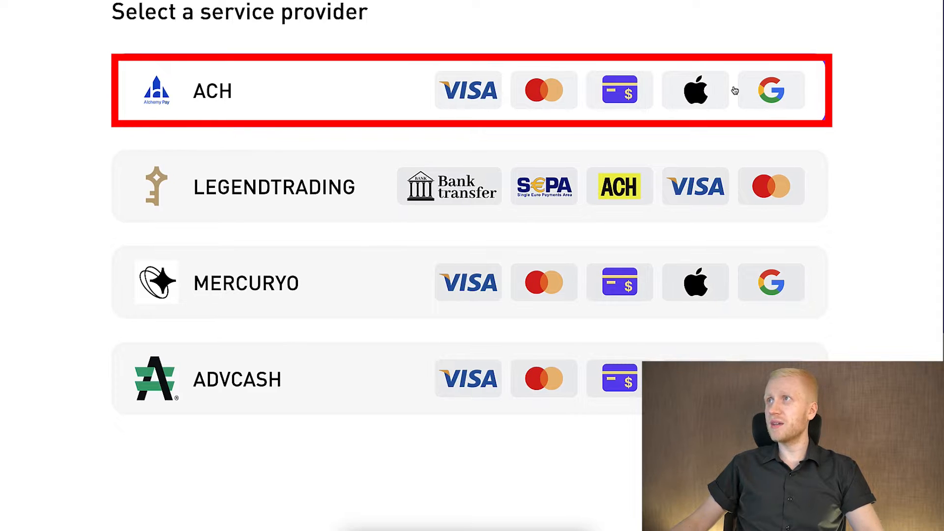
click(275, 186)
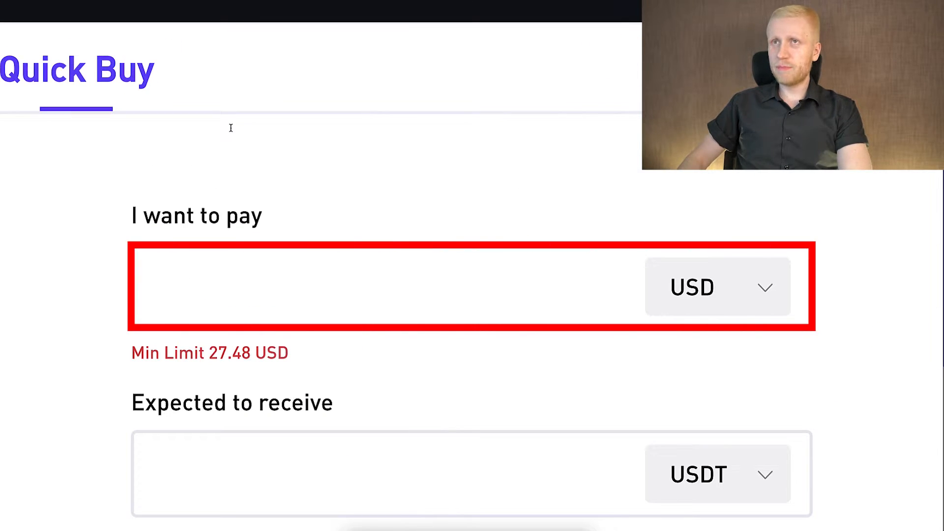
text(250)
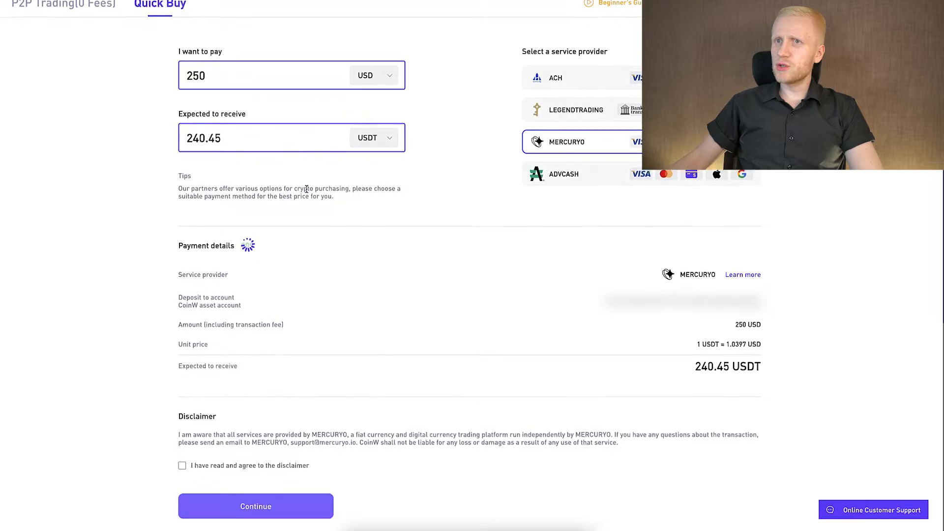
Accept the provider disclaimer, continue to third-party payment and dismiss the redirect notice
scroll(down, 3)
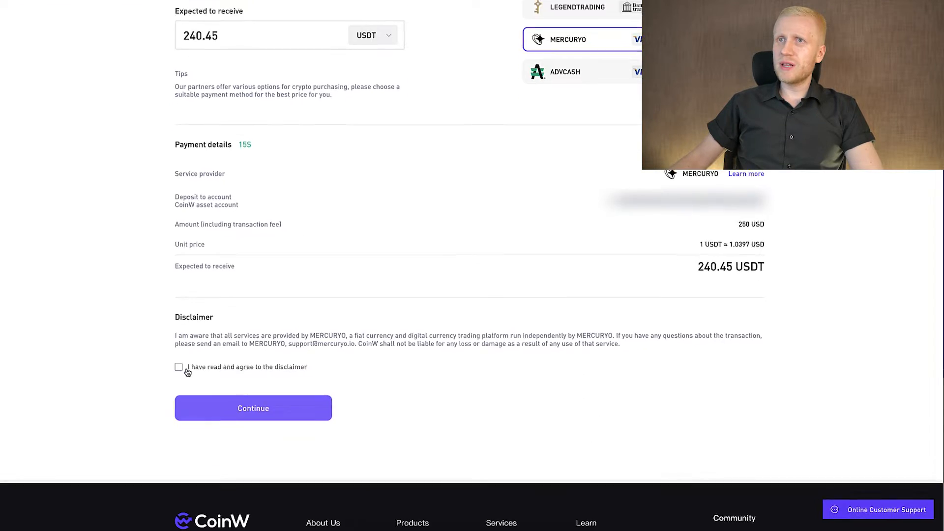
click(179, 367)
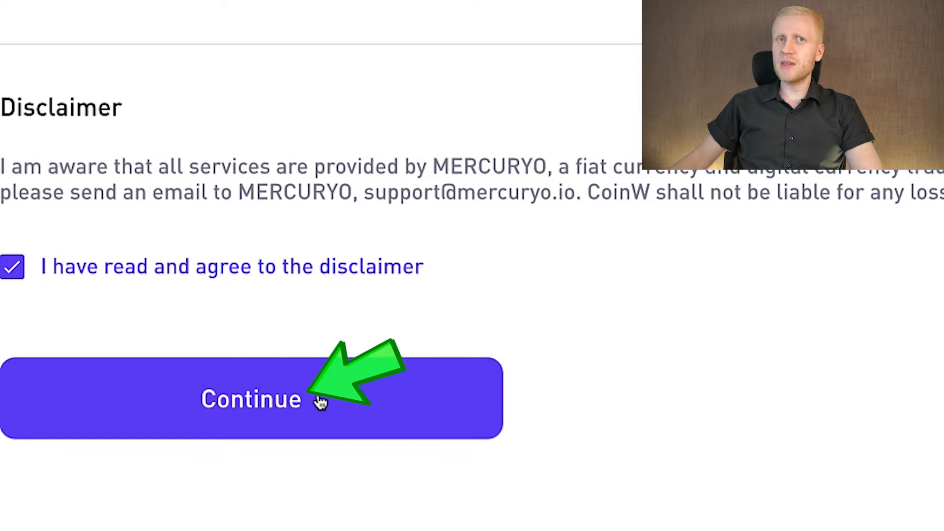
click(251, 400)
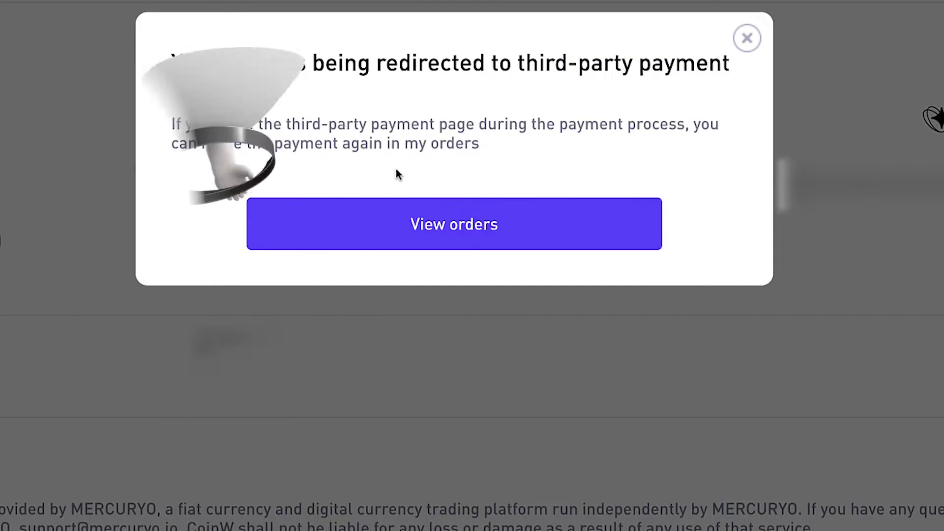
click(748, 39)
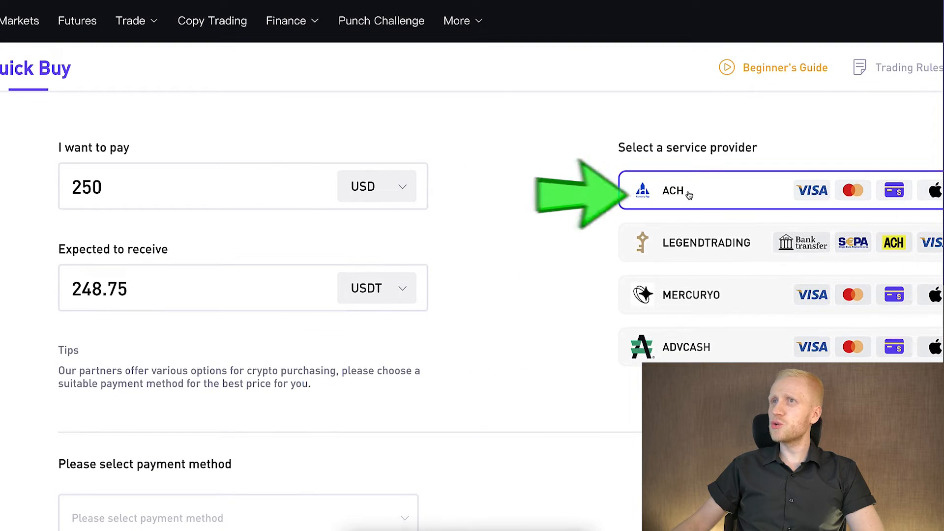
Pay the 250 USD purchase via ACH by Credit Card, reaching the card details form
click(238, 512)
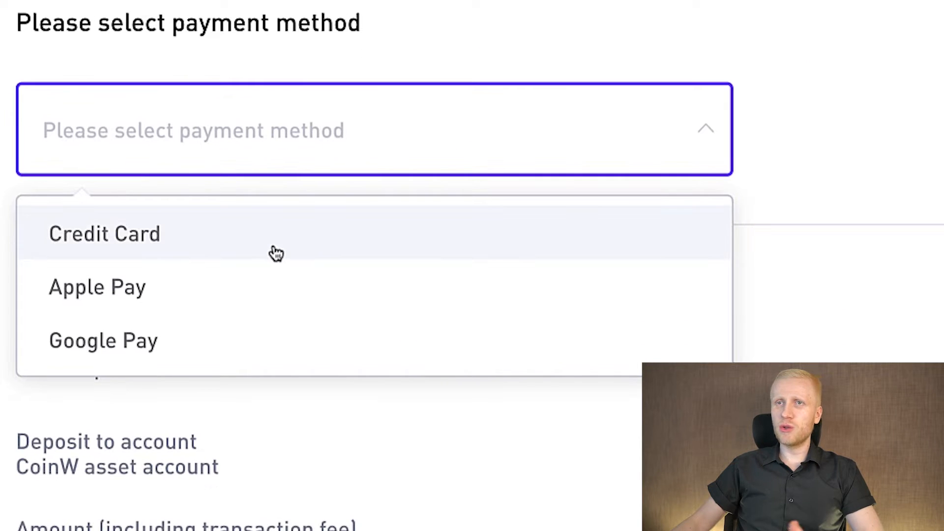
click(104, 234)
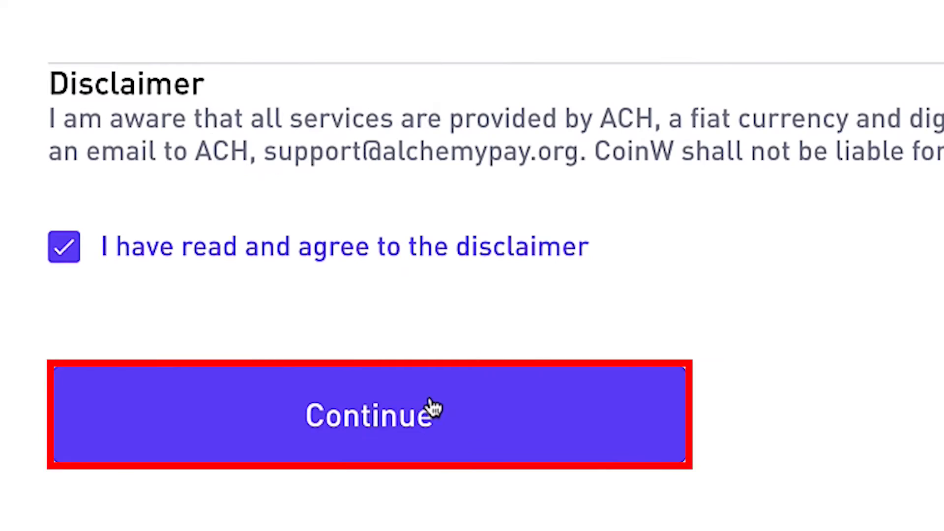
click(372, 415)
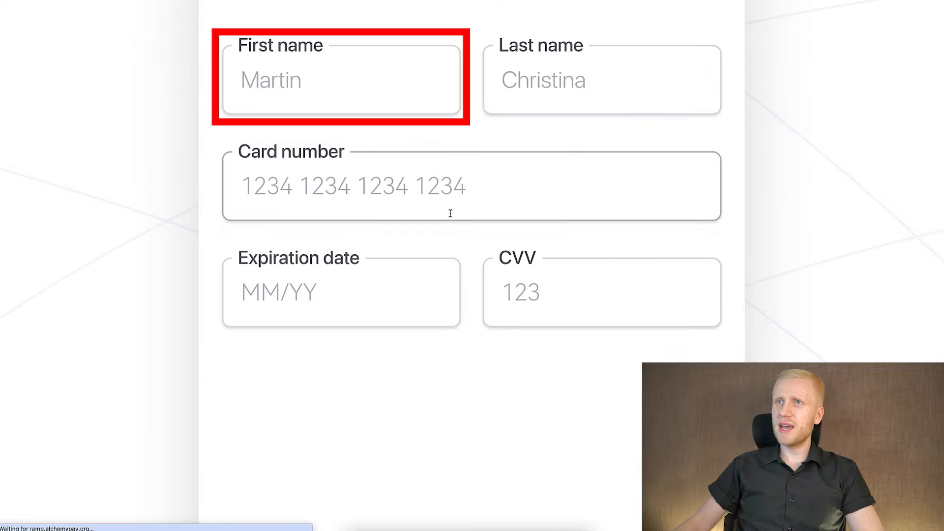
scroll(down, 3)
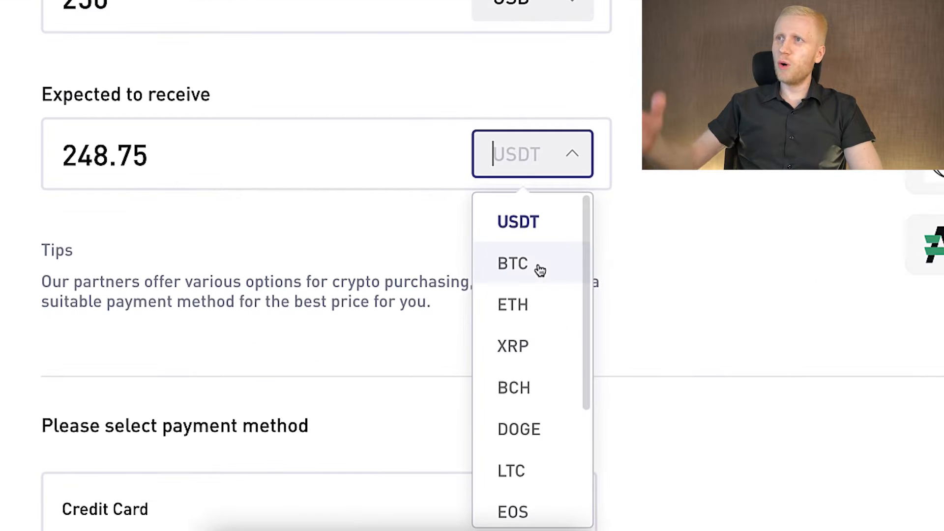
scroll(down, 3)
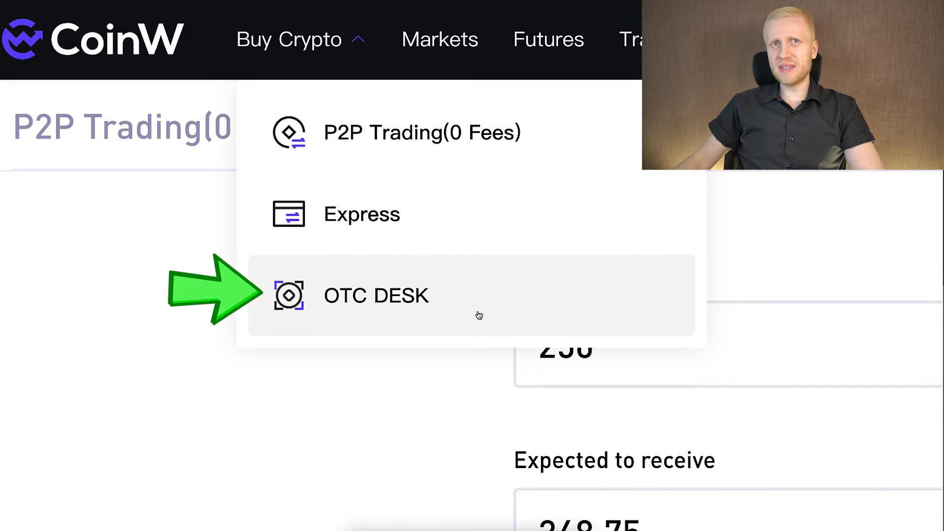
Go to Buy Crypto > OTC Desk before viewing the wallets' assets overview
click(376, 295)
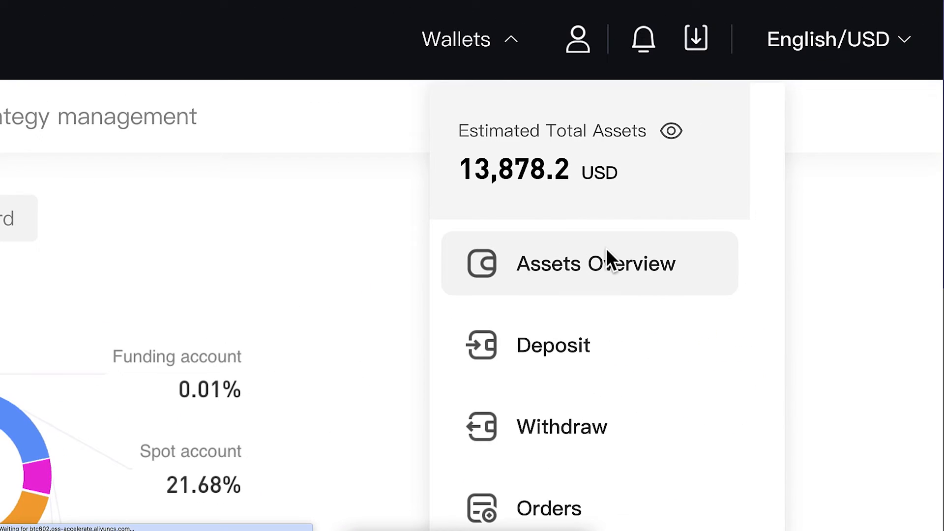
On the Deposit page choose USDT as currency and BSC as the network type
click(595, 264)
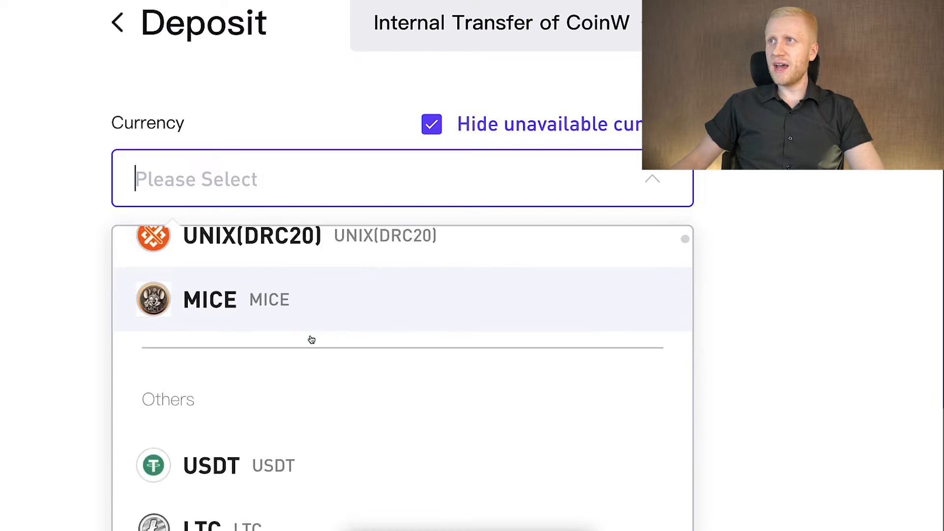
scroll(down, 3)
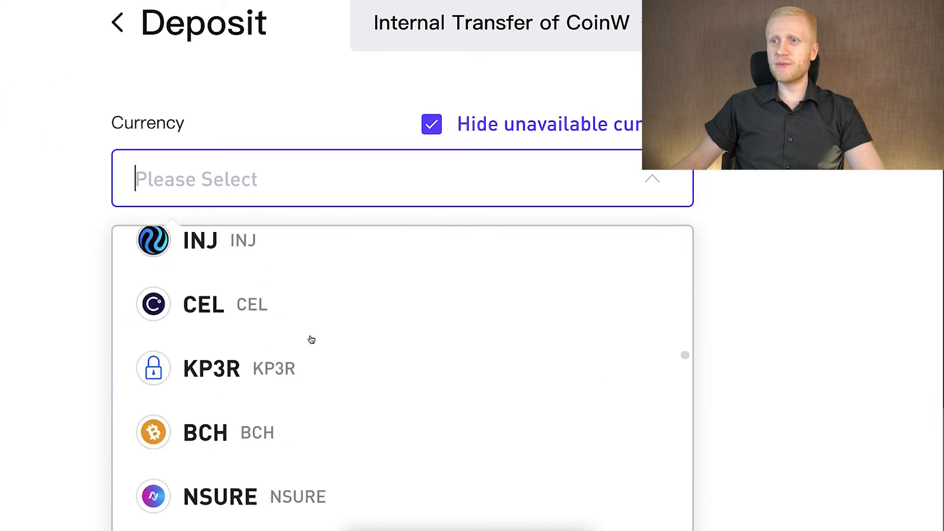
text(usdt)
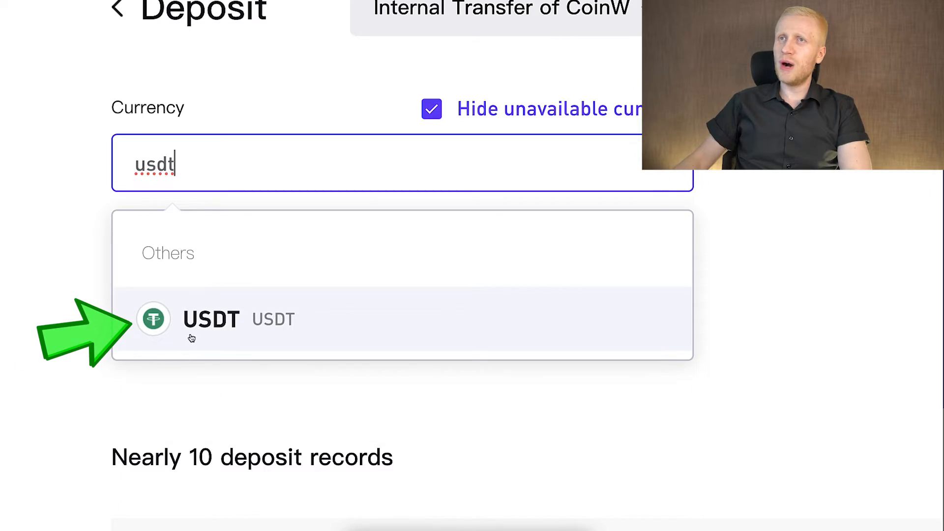
click(210, 318)
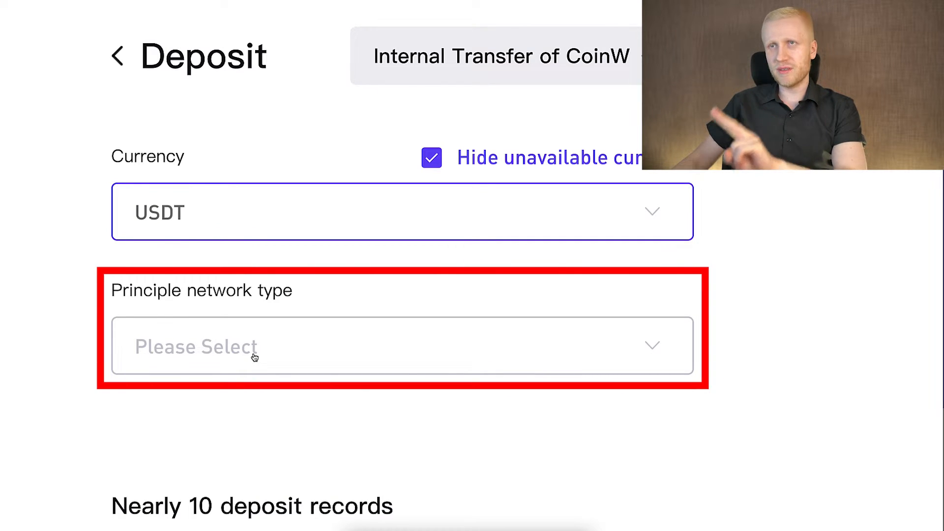
click(397, 346)
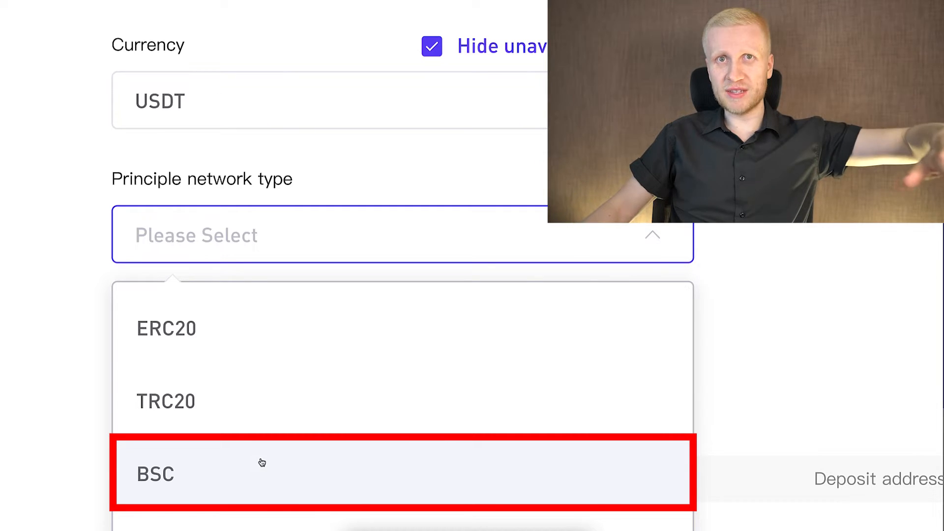
click(155, 474)
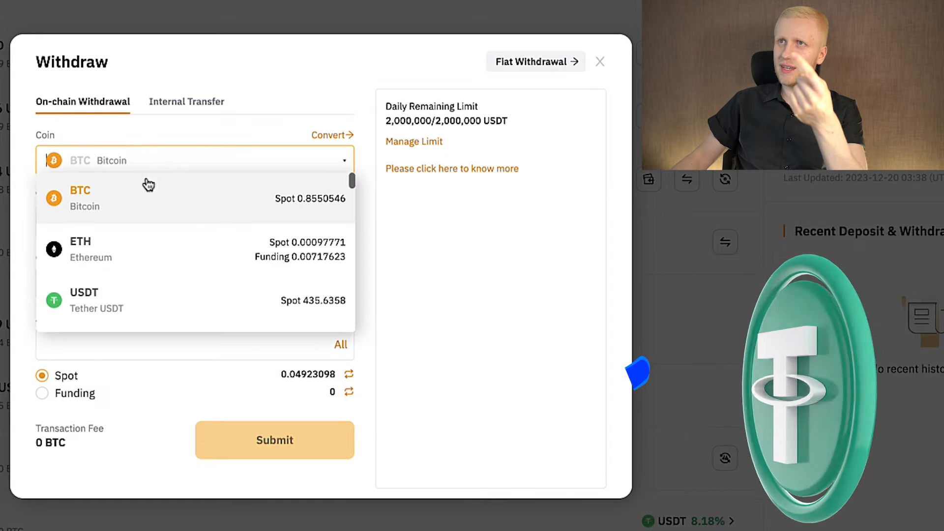
Withdraw 435.3358 USDT from Bybit over BSC (BEP20) to the saved wallet address and submit
click(84, 300)
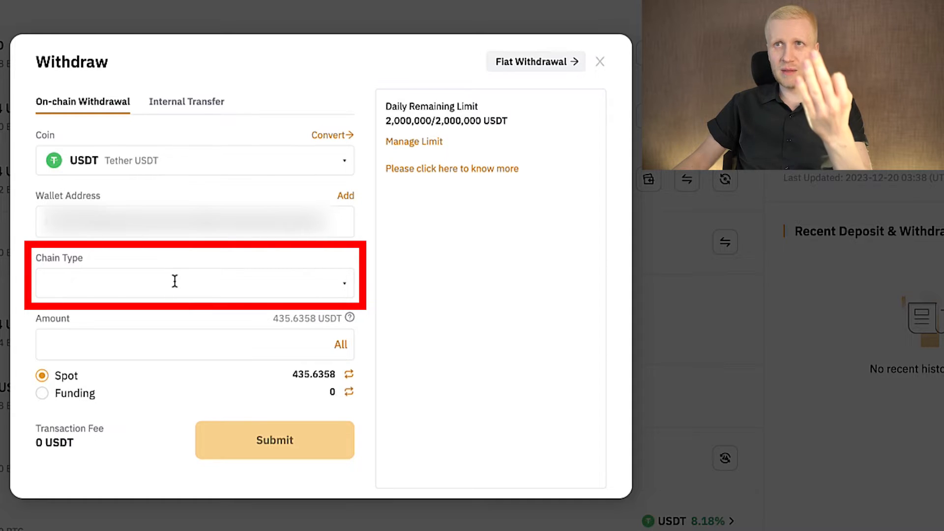
click(192, 283)
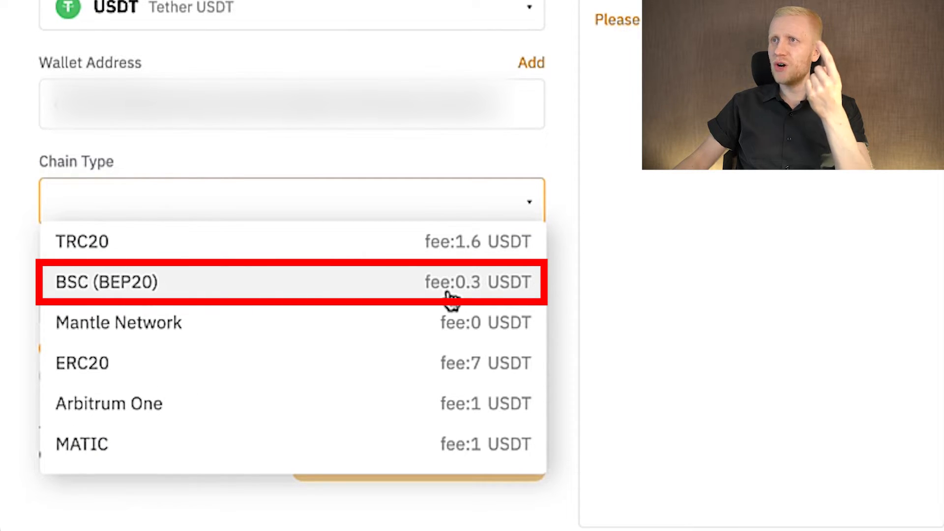
click(107, 282)
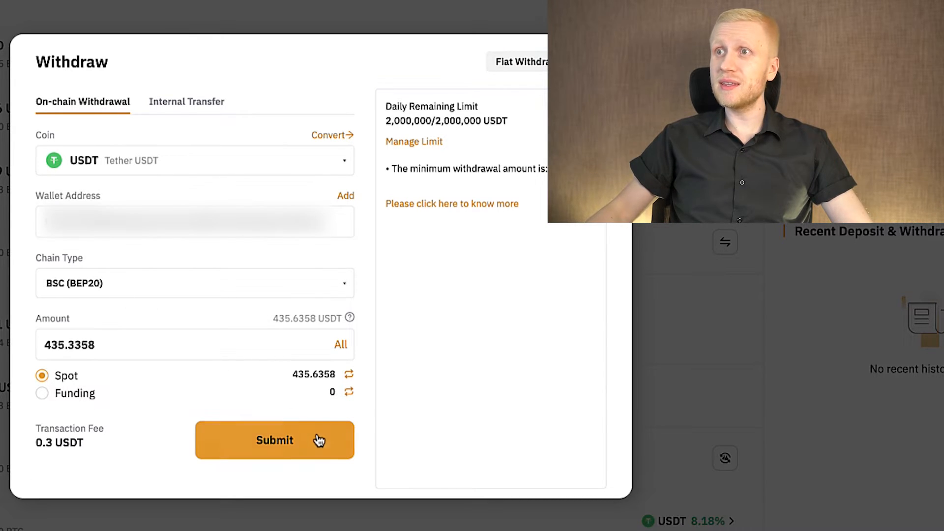
click(274, 441)
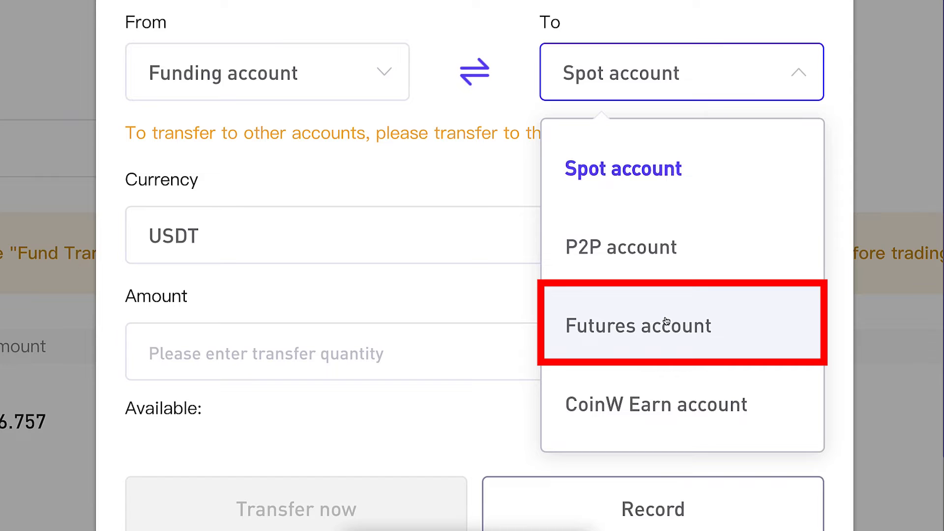
Transfer all 436.757 USDT from the Funding account to the Spot account
click(640, 326)
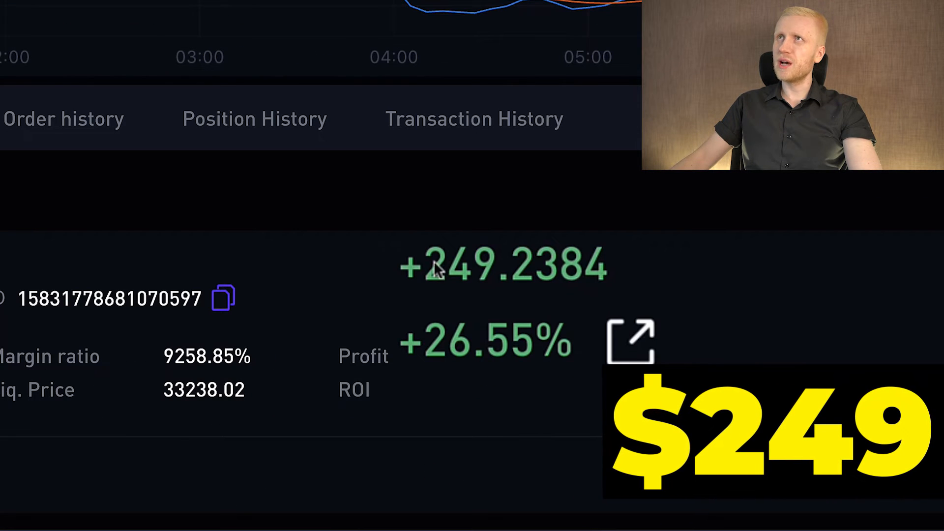
click(681, 71)
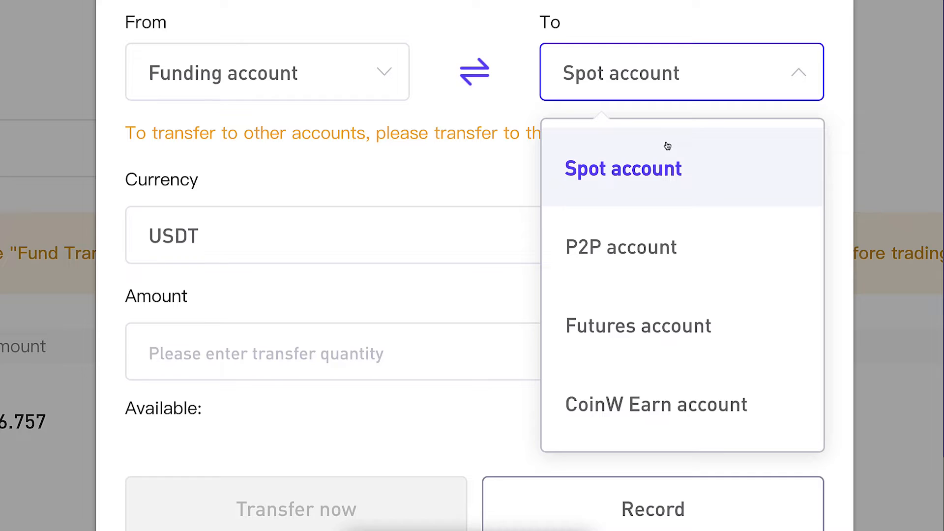
click(623, 169)
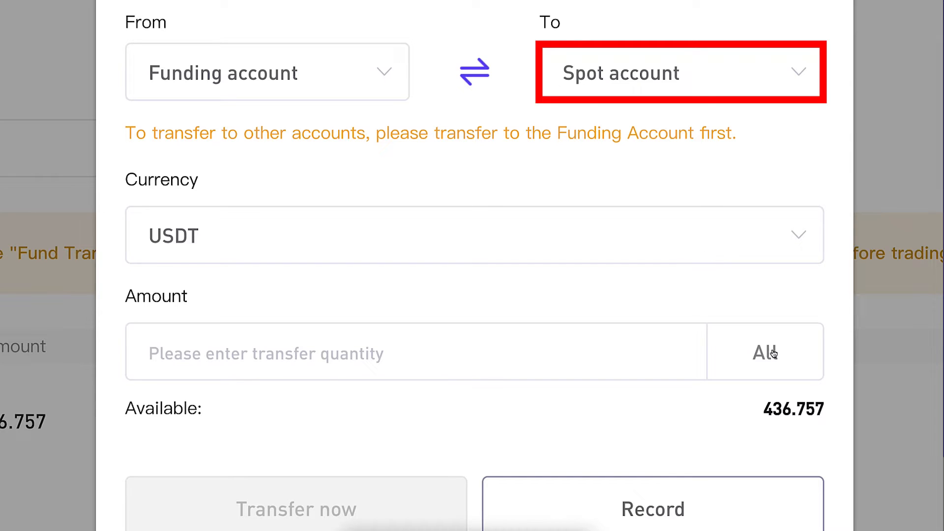
click(765, 352)
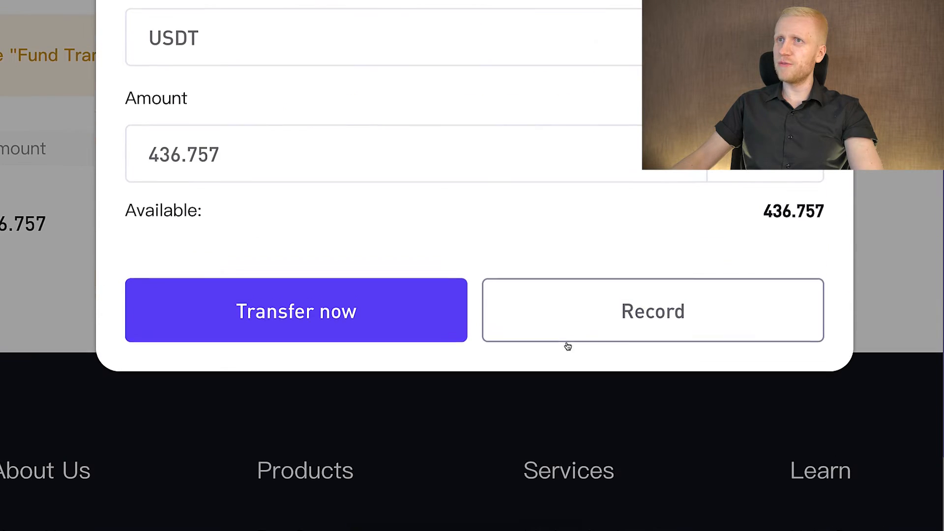
click(296, 311)
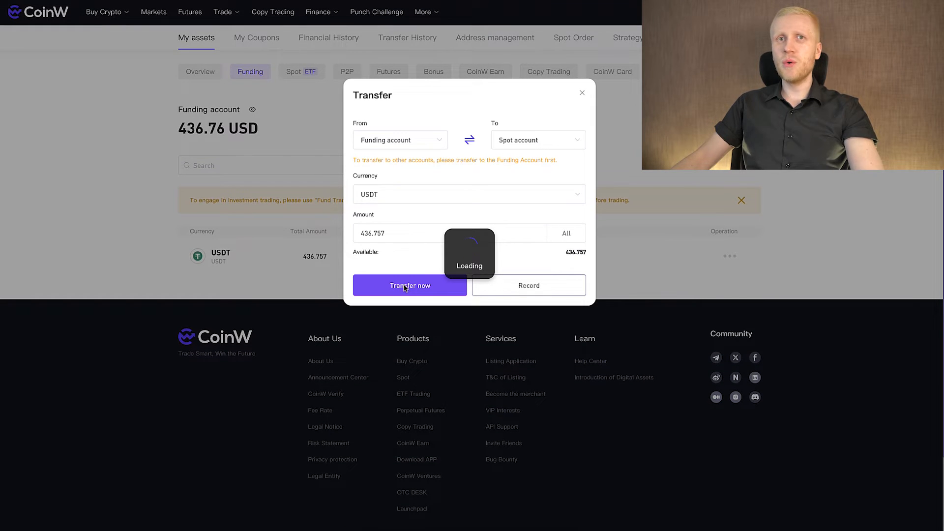
click(409, 285)
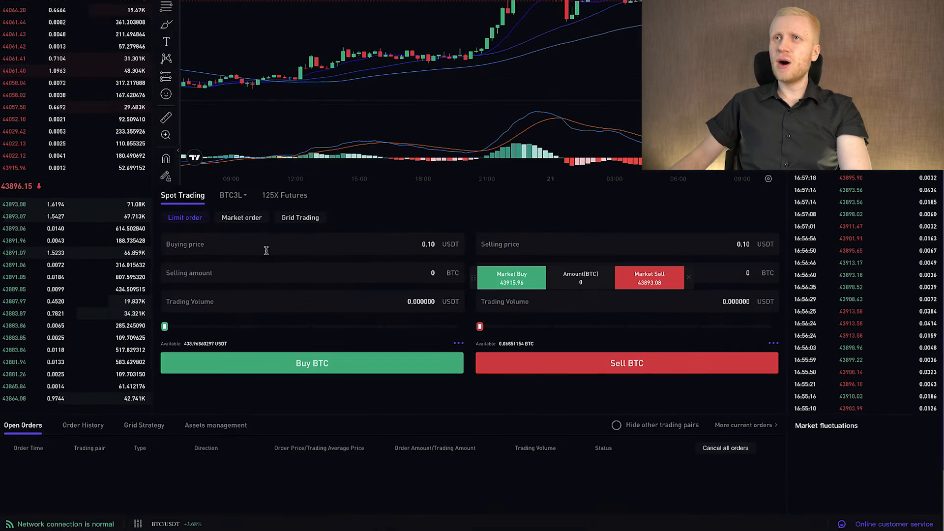
Place and confirm a Market buy of BTC with 100% of the ~438.09 USDT balance
click(242, 218)
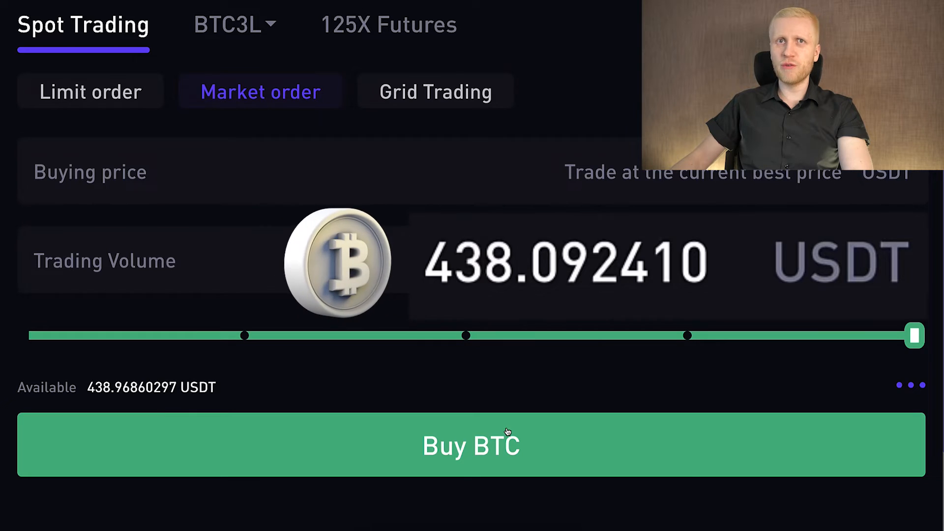
click(471, 445)
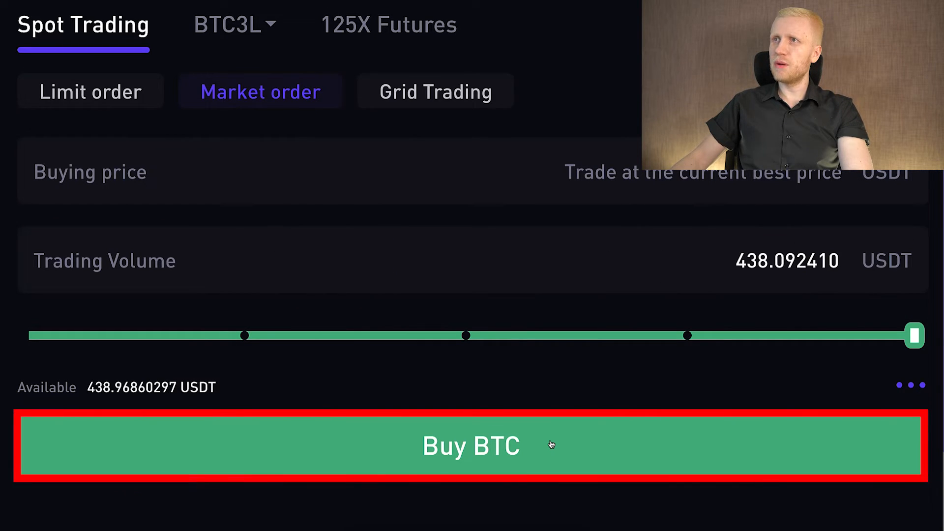
click(471, 445)
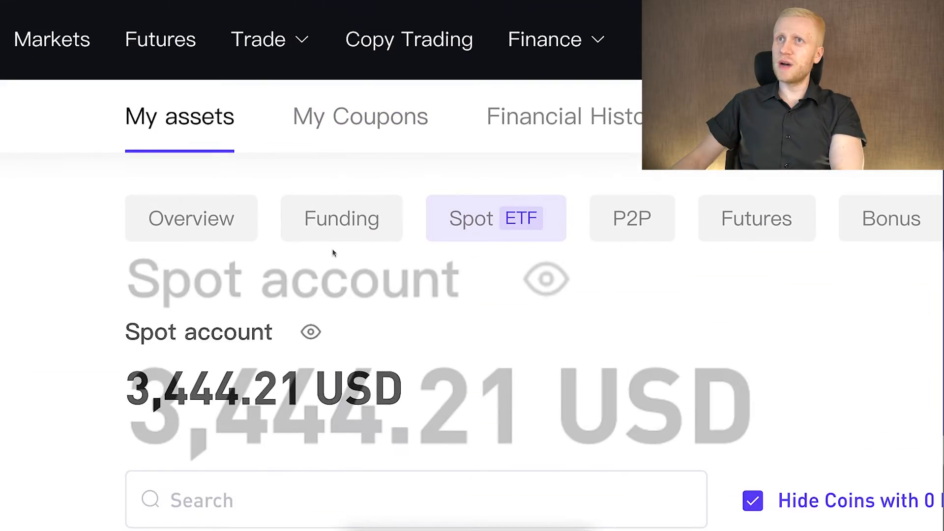
Review the spot balance under My assets and go to the assets overview from the top bar
scroll(down, 3)
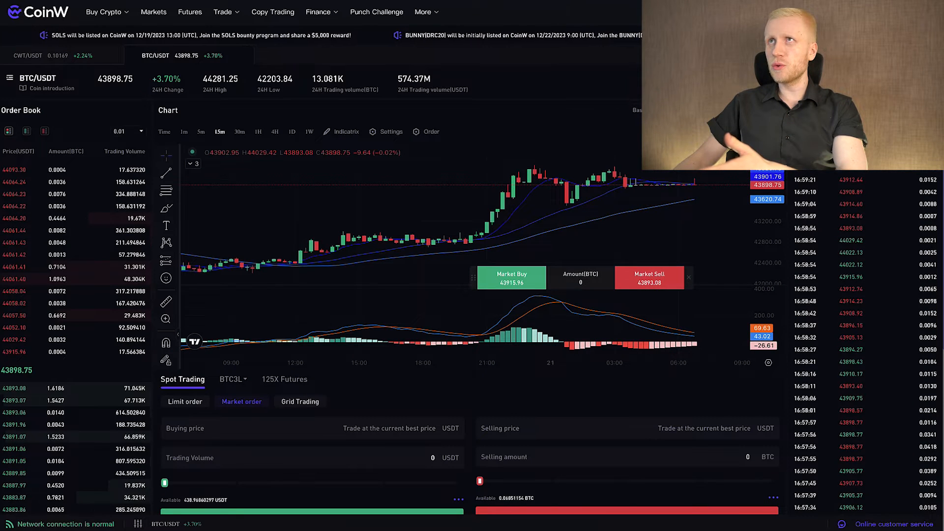
click(318, 12)
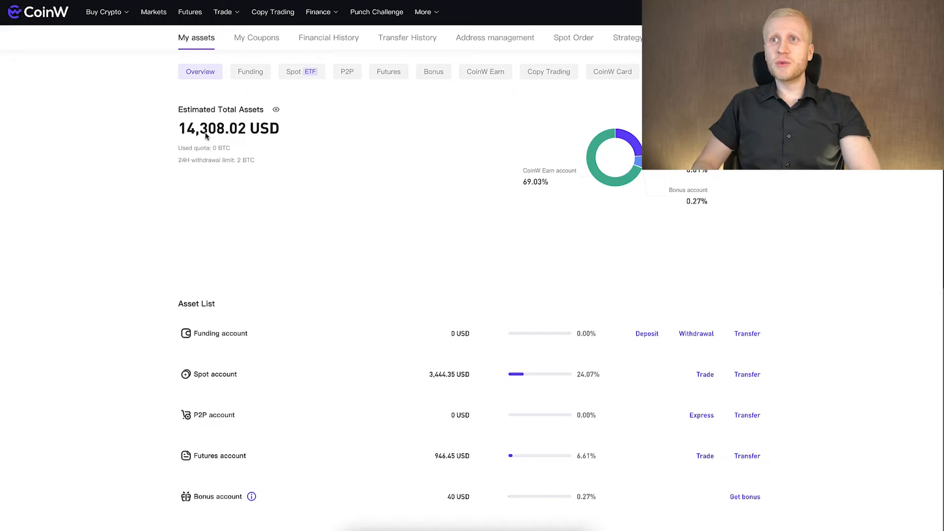
Transfer the full 0.07841154 BTC from Spot to Funding and confirm Transfer now
scroll(down, 3)
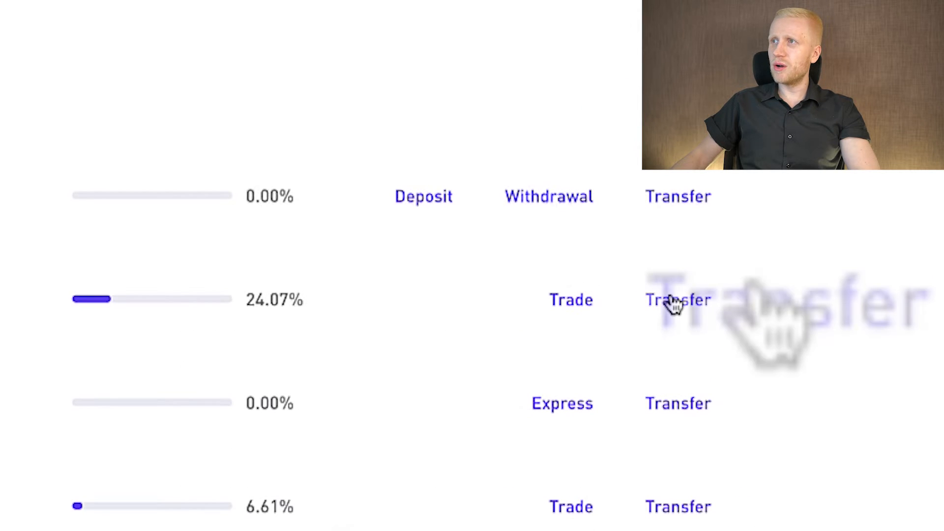
click(678, 301)
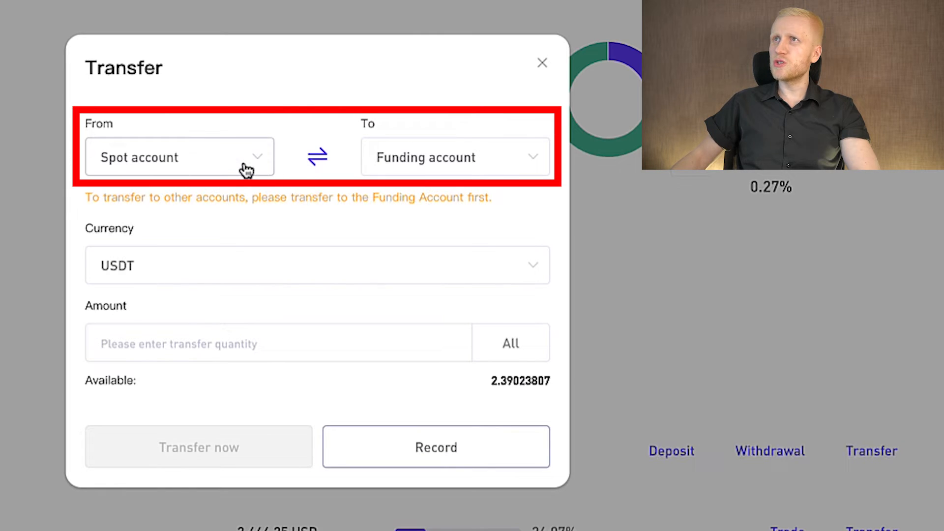
click(318, 264)
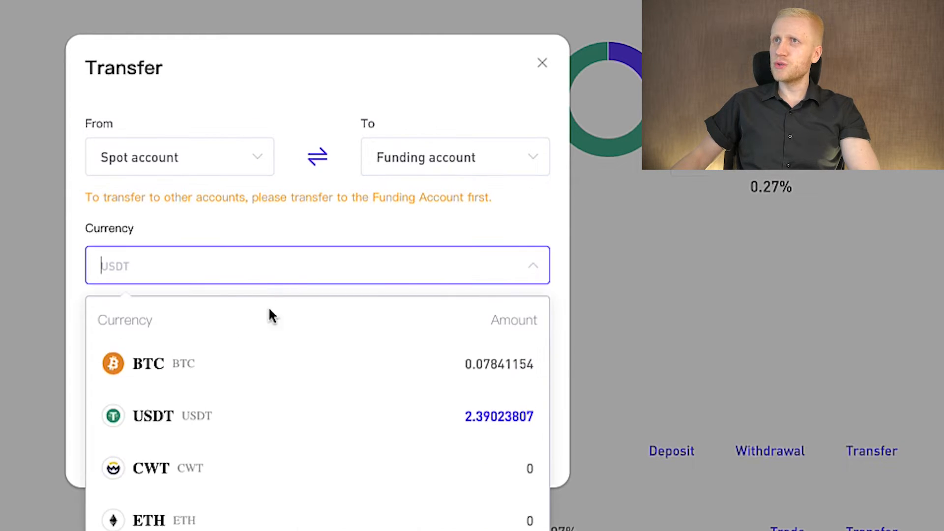
click(148, 364)
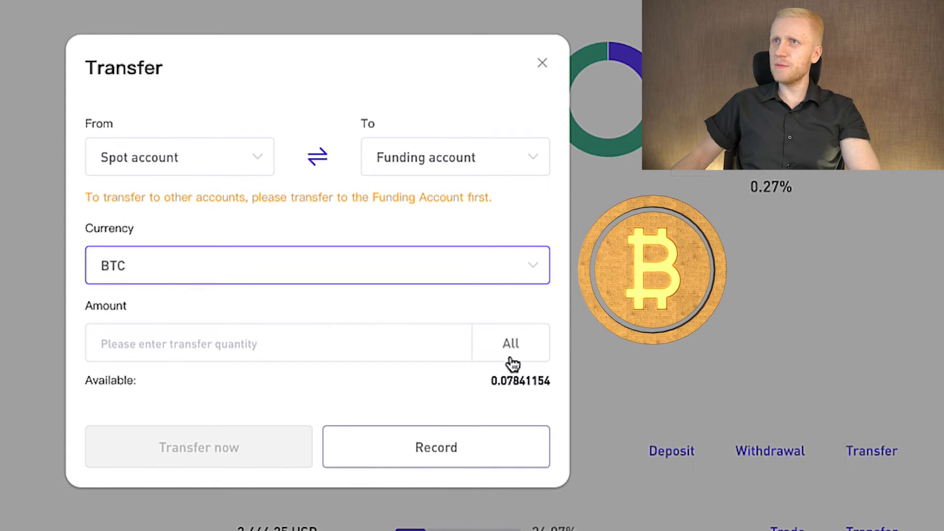
click(510, 343)
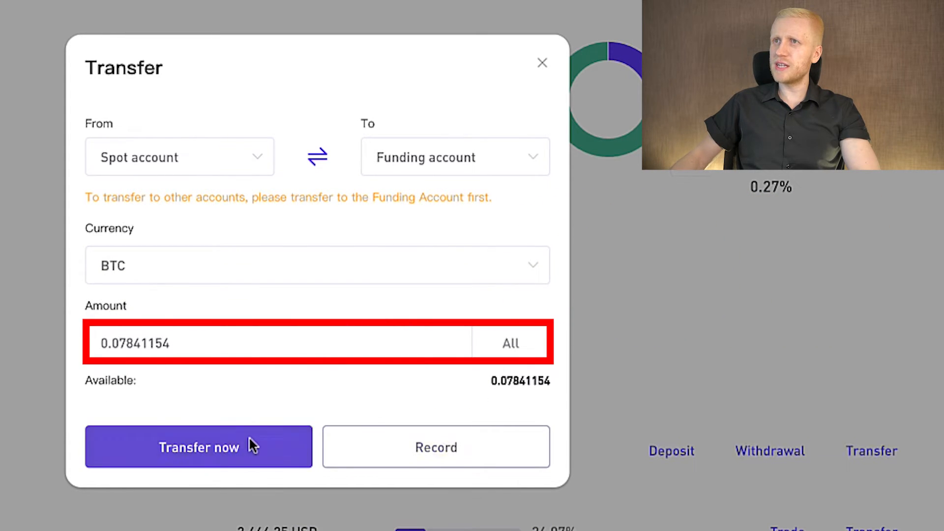
click(198, 447)
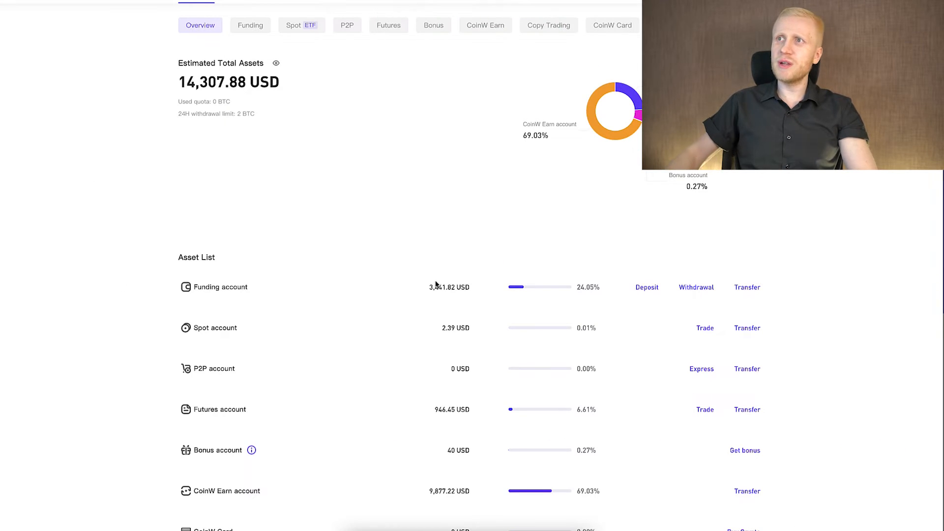
scroll(down, 3)
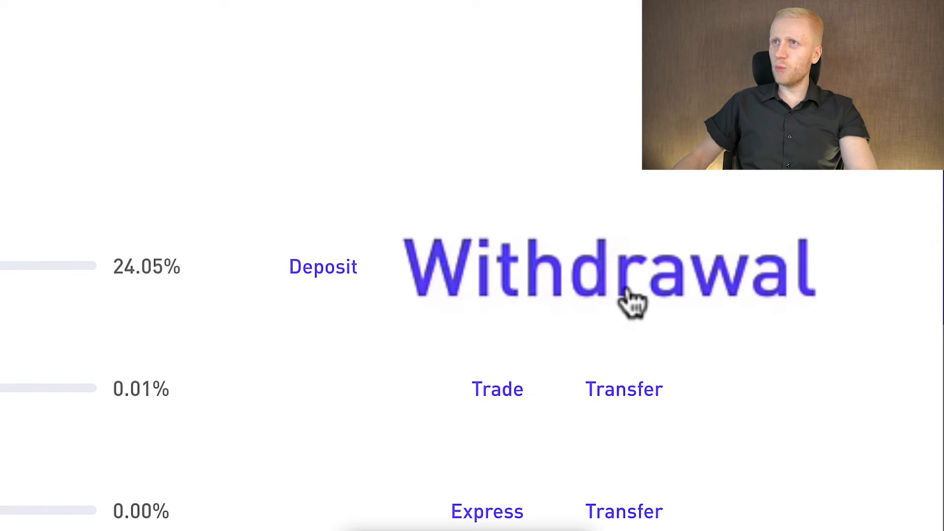
Begin a funding-account withdrawal of 0.0784 BTC over the BTC network
click(610, 273)
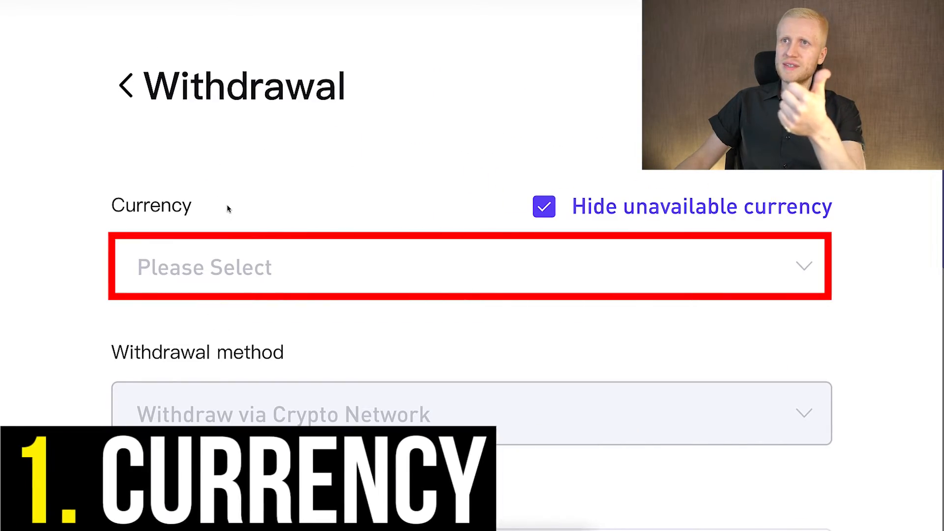
scroll(down, 3)
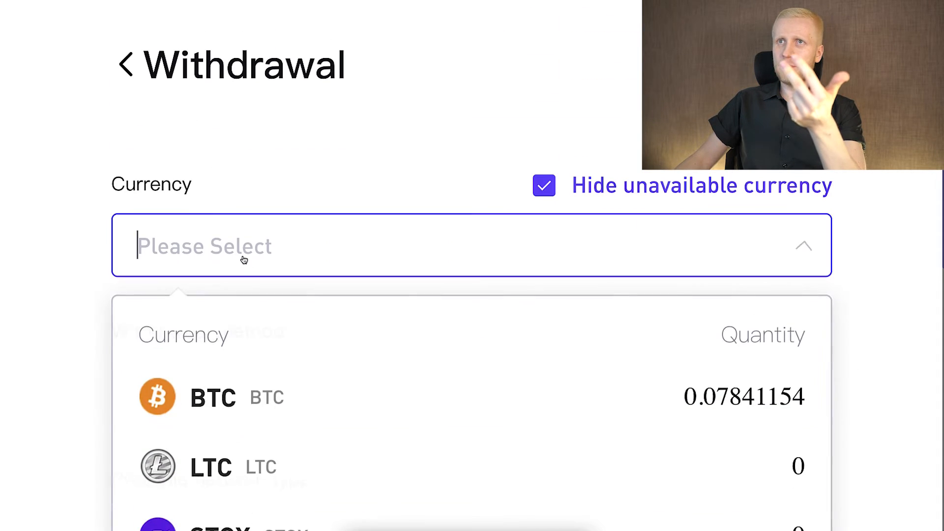
click(212, 398)
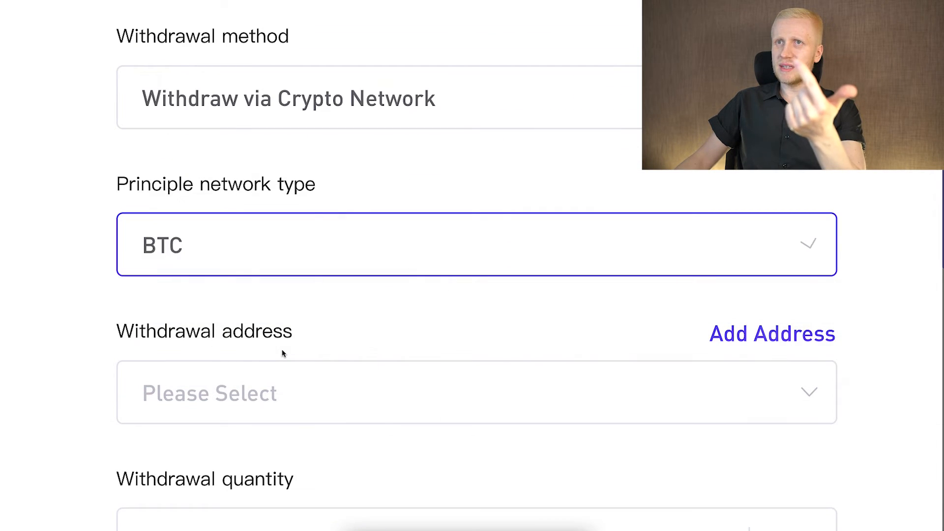
scroll(down, 3)
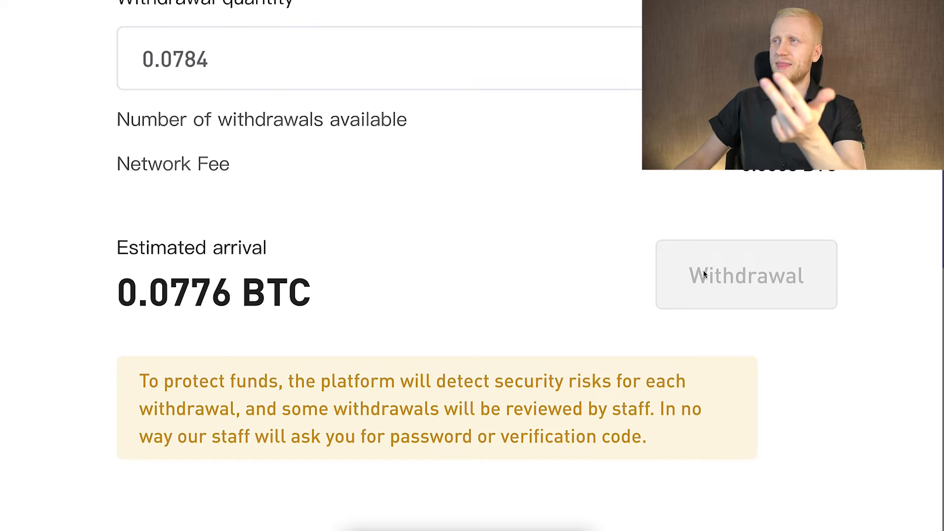
Review withdrawal methods, including free internal CoinW transfer, keeping the crypto network option
click(476, 330)
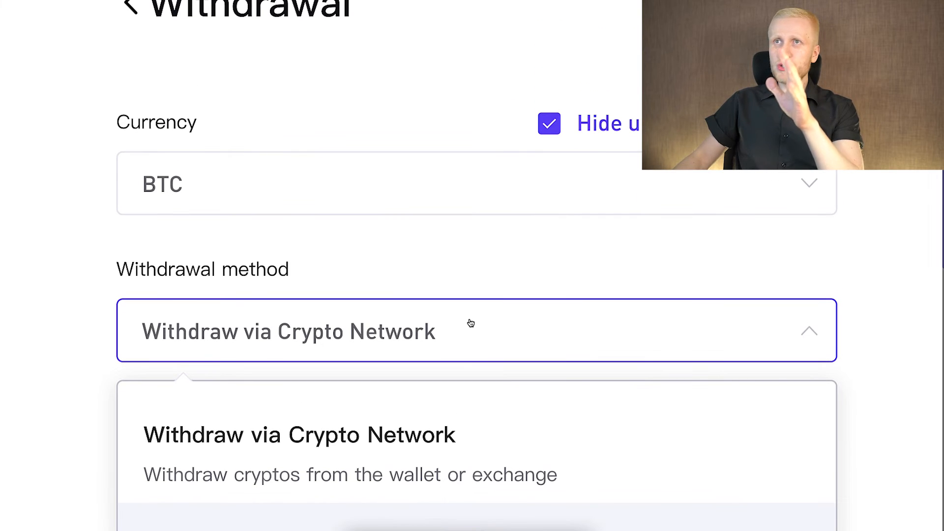
scroll(down, 3)
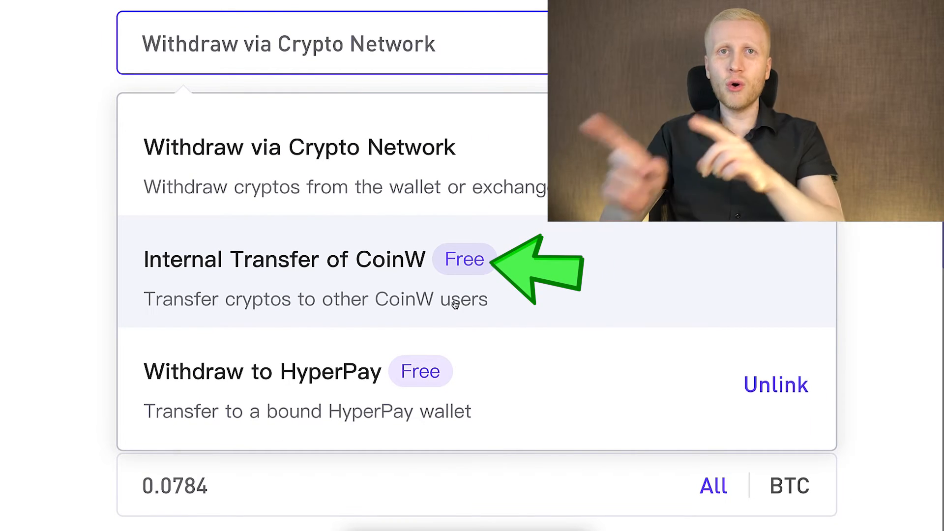
click(283, 259)
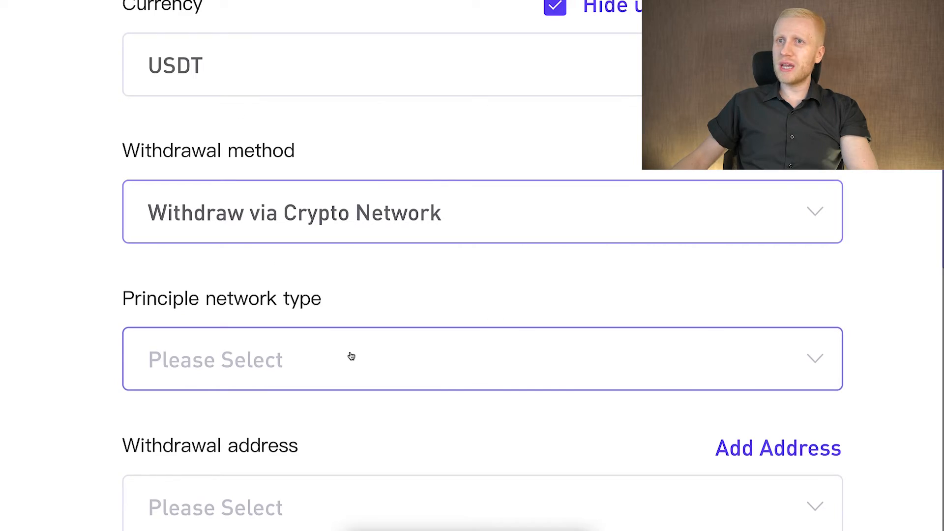
Switch the withdrawal currency from BTC to USDT
click(349, 358)
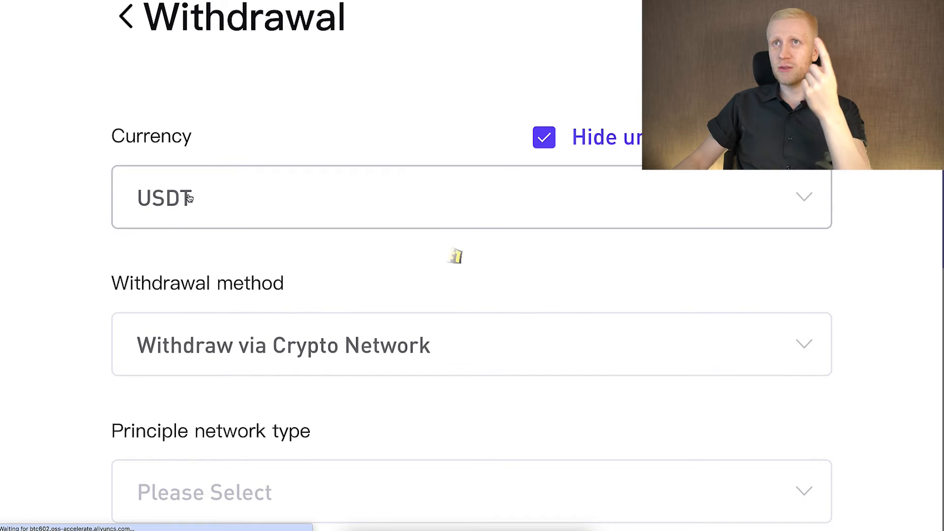
scroll(down, 3)
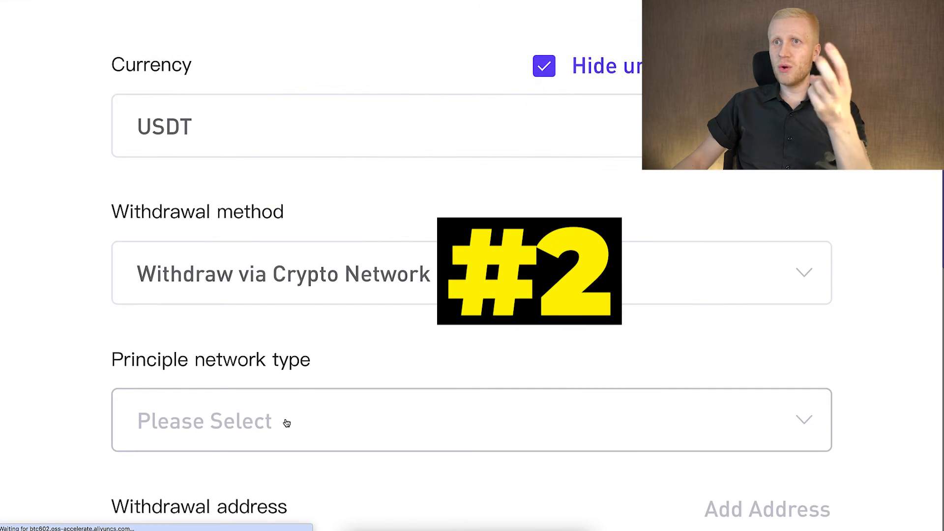
scroll(down, 3)
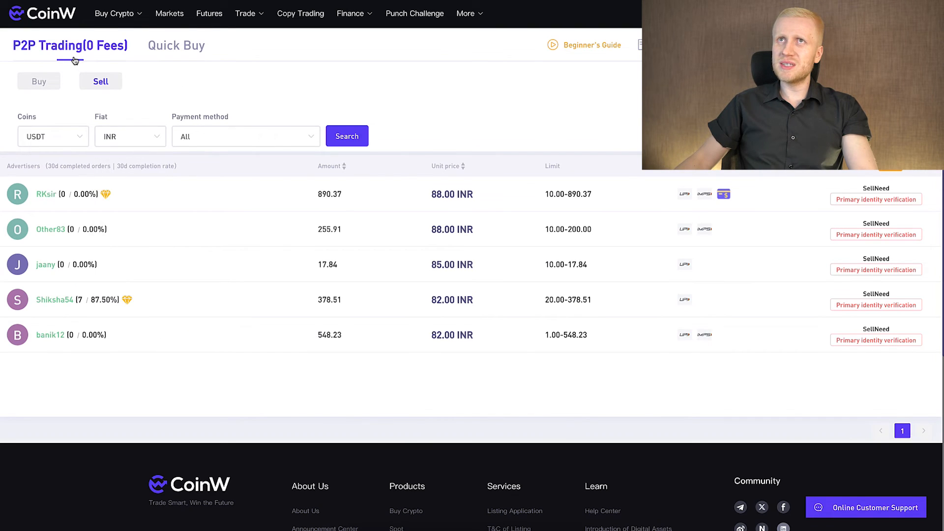
Show P2P sell offers for USDT against INR, priced 82 to 88 INR, needing identity verification
click(115, 13)
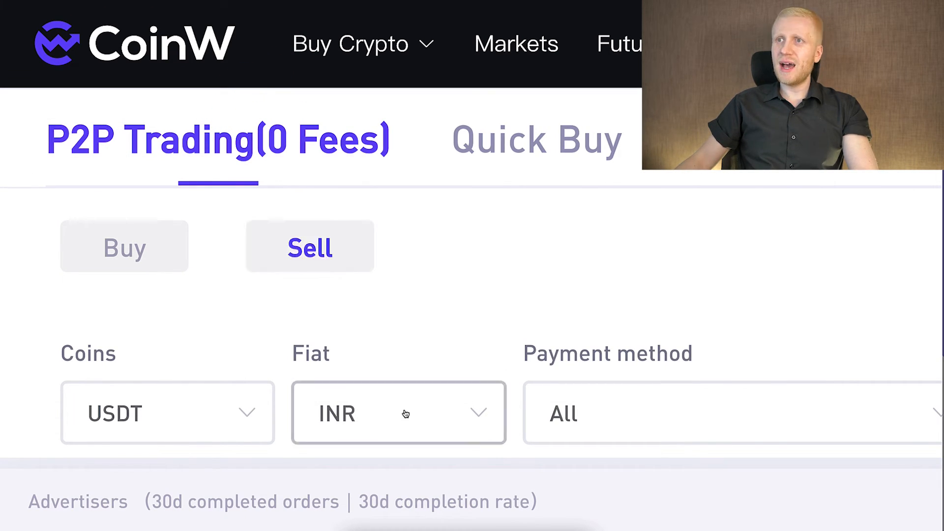
scroll(down, 3)
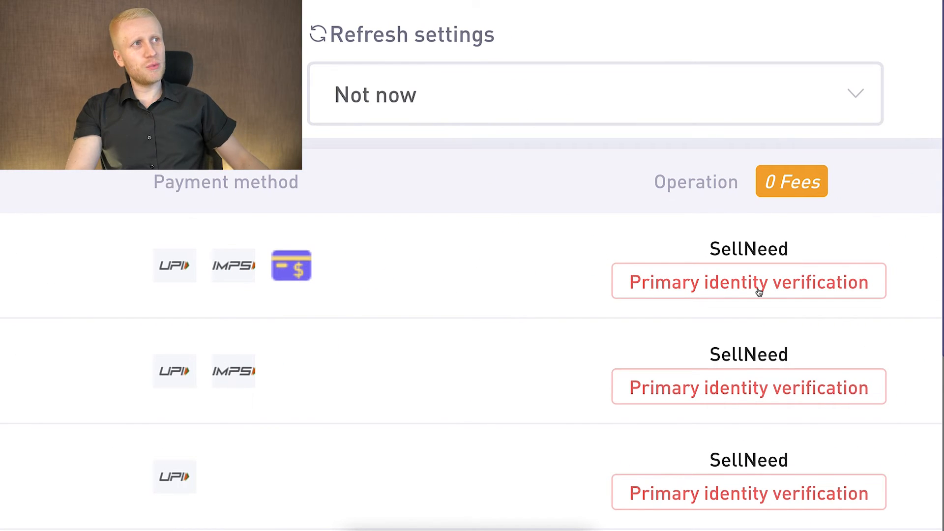
scroll(down, 3)
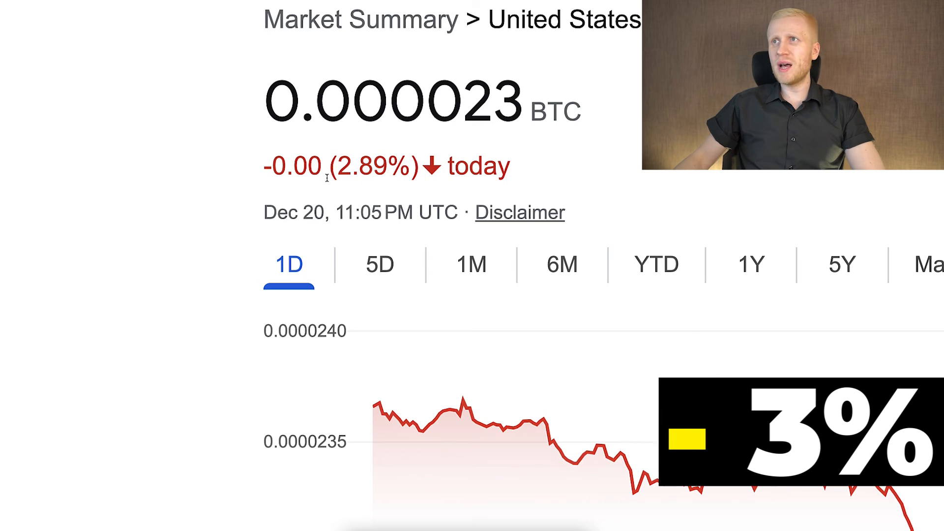
Step the USD-in-BTC chart through 1M, 6M, 1Y, 5Y to Max, showing a 99.25% decline
click(470, 265)
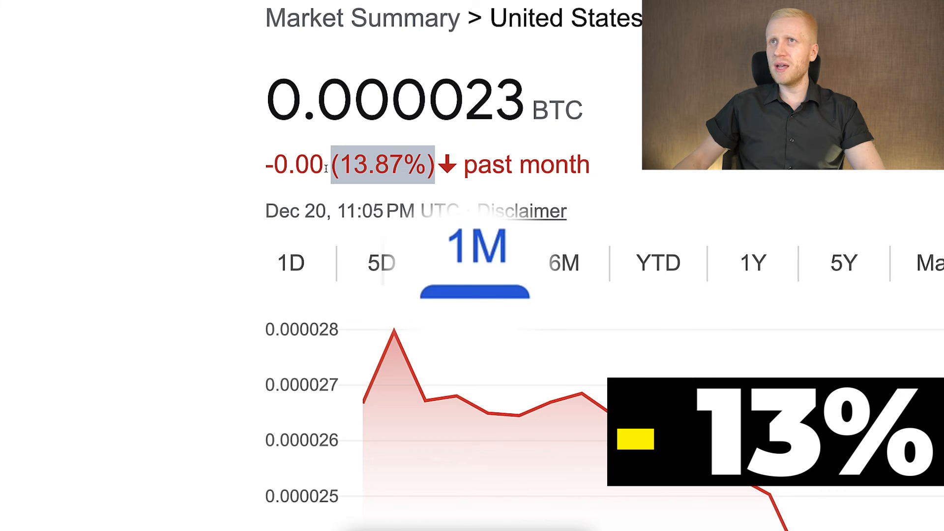
click(441, 262)
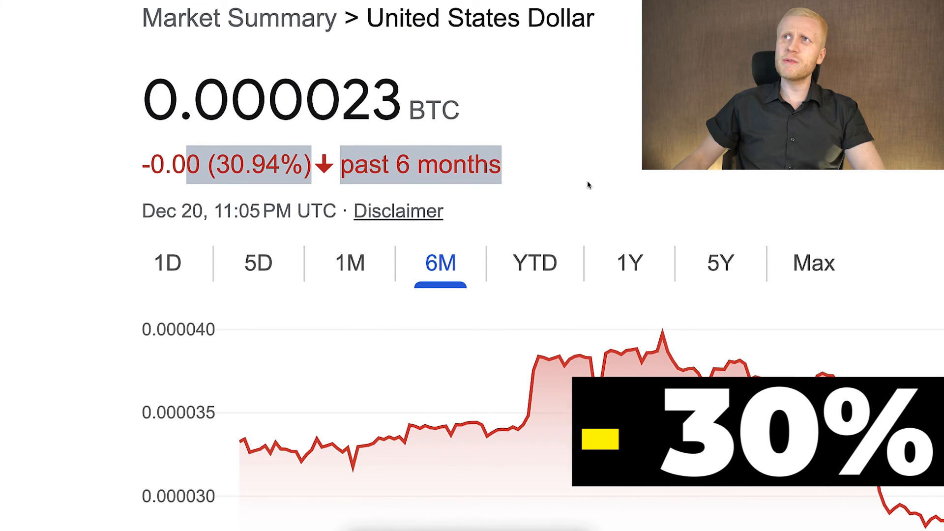
click(628, 263)
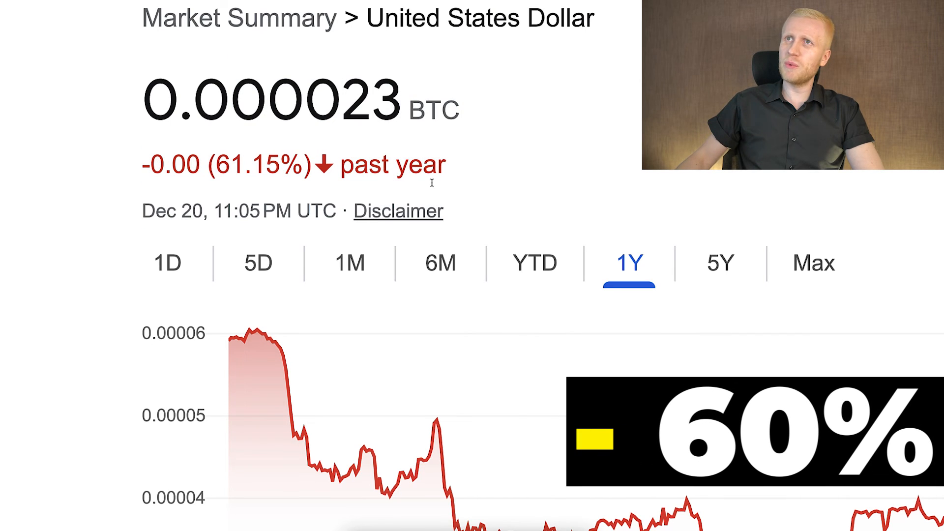
click(718, 263)
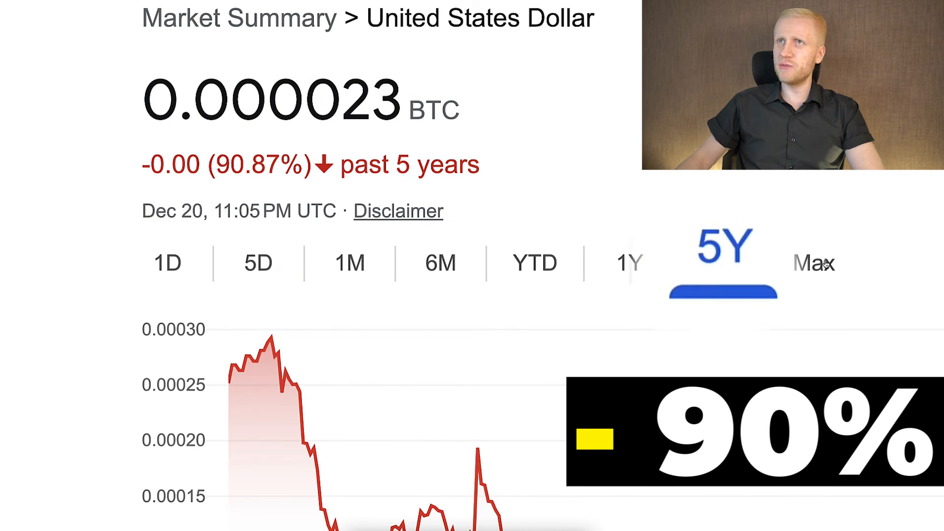
click(813, 264)
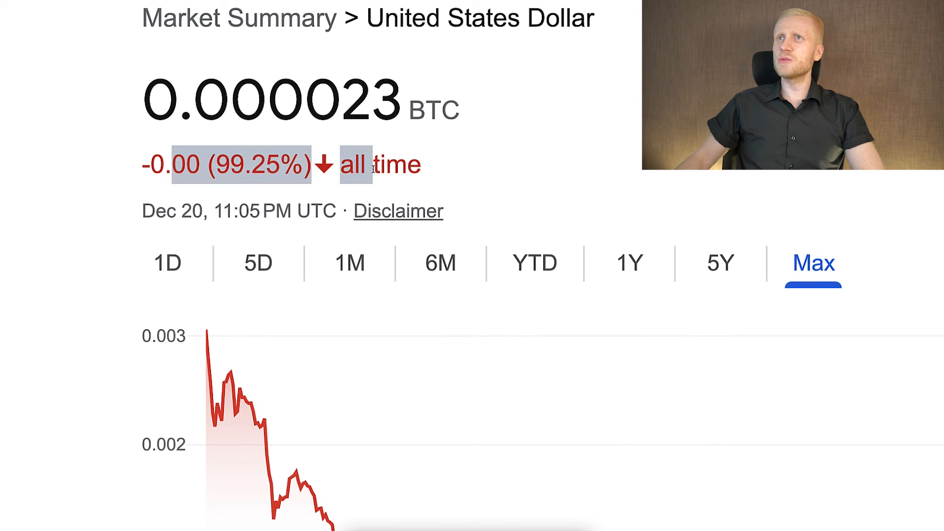